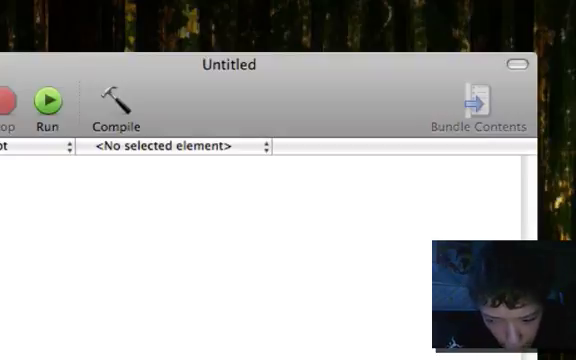
Step: Type the first script line addressing application "iTunes", correcting a mistyped capital I
text(ication ")
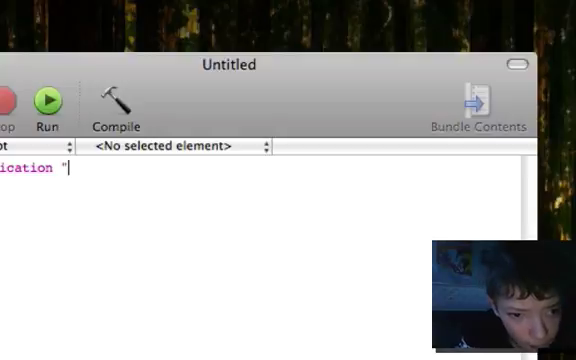
text(I)
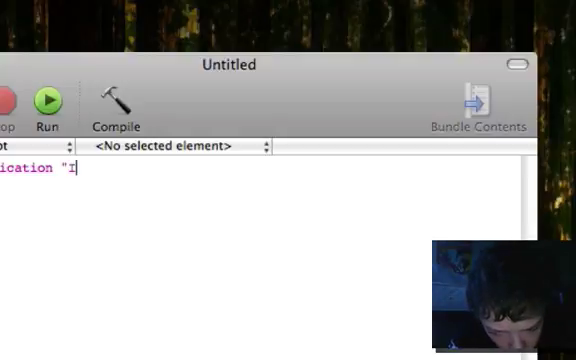
key(Backspace)
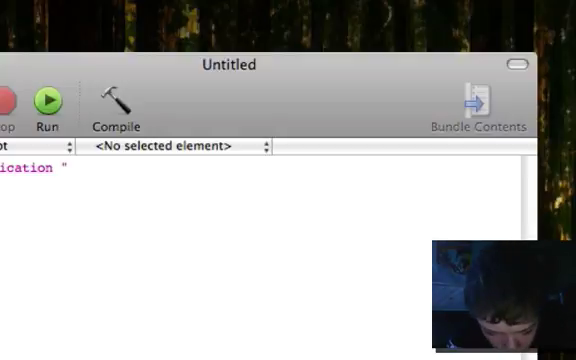
text(i)
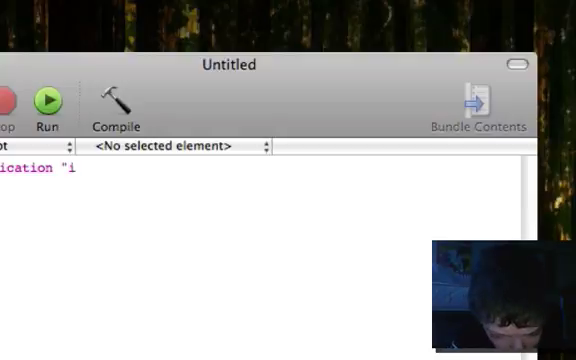
text(T)
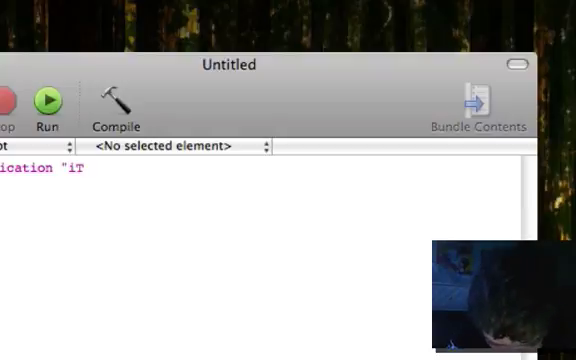
text(un)
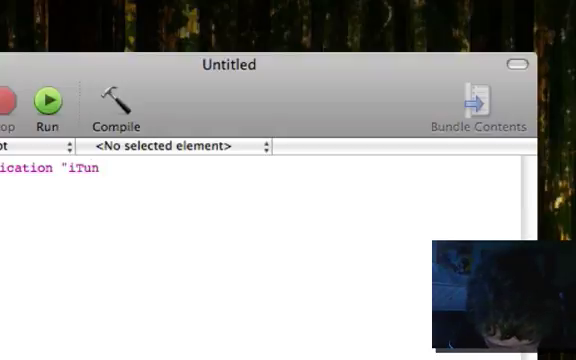
text(es)
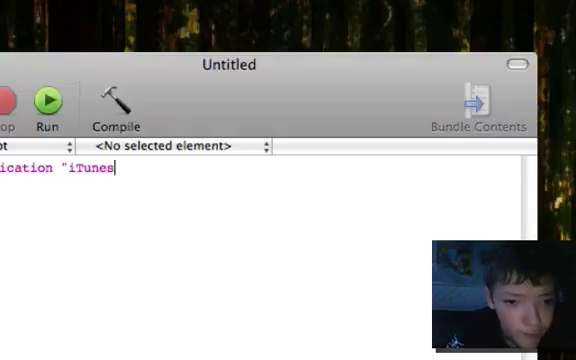
text(")
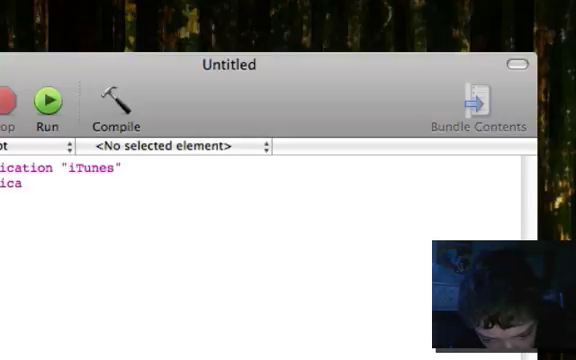
Step: Begin the second line by addressing application "iTunes"
text(ti)
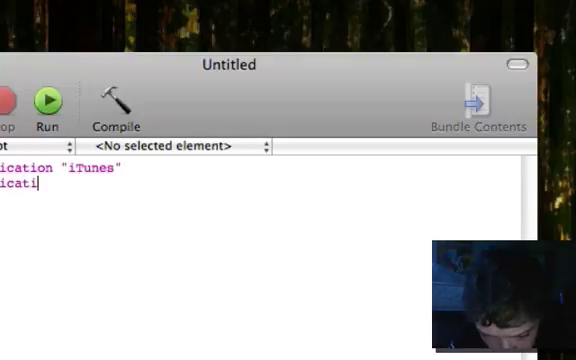
text(on)
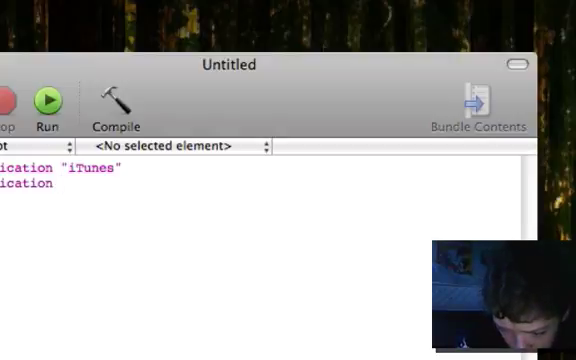
text(")
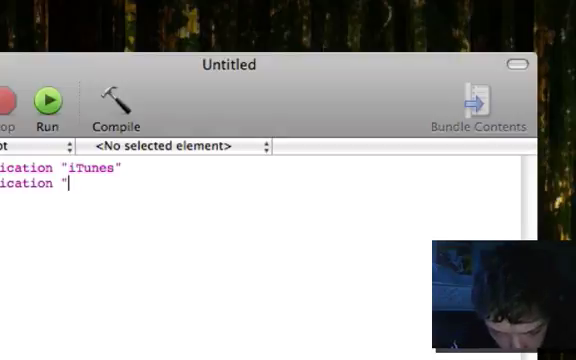
text(it)
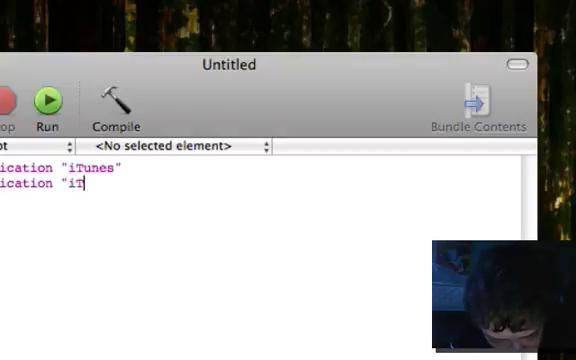
text(u)
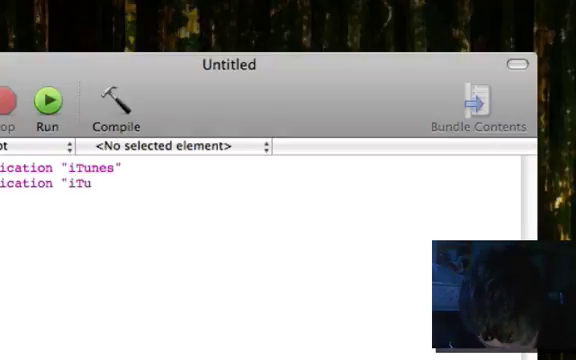
text(nes")
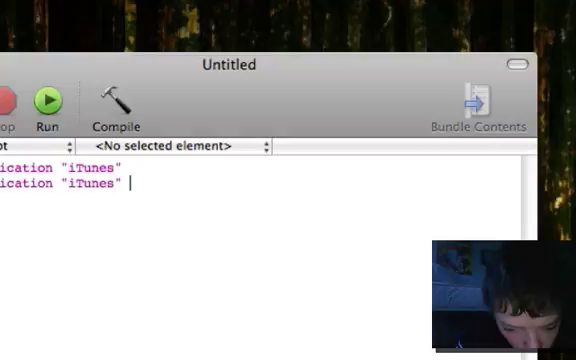
Step: Complete the line with the command to update "Steve"
text(to)
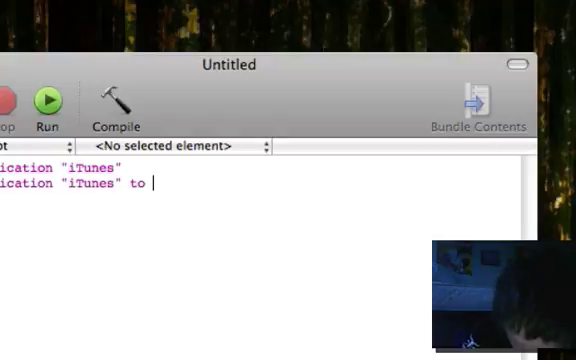
text(u)
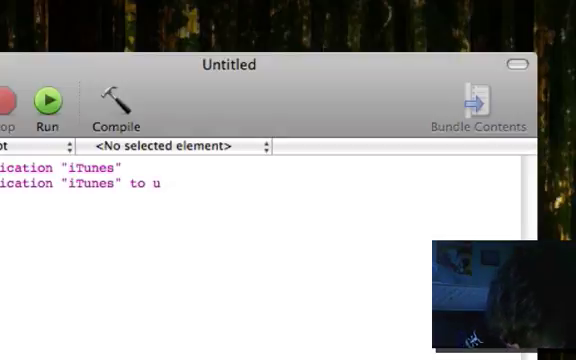
text(pd)
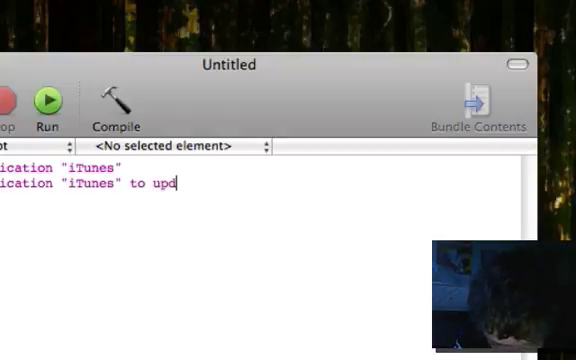
text(ate)
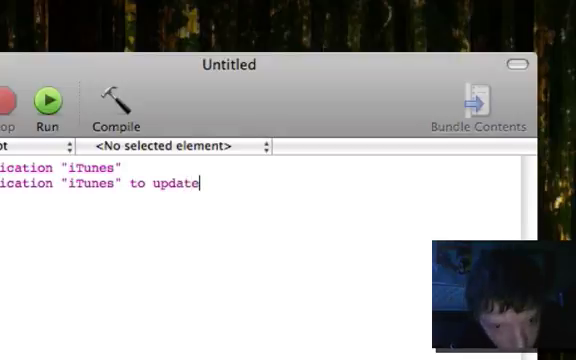
text(" ")
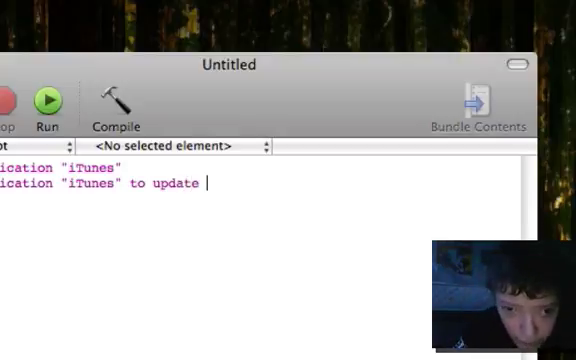
text(")
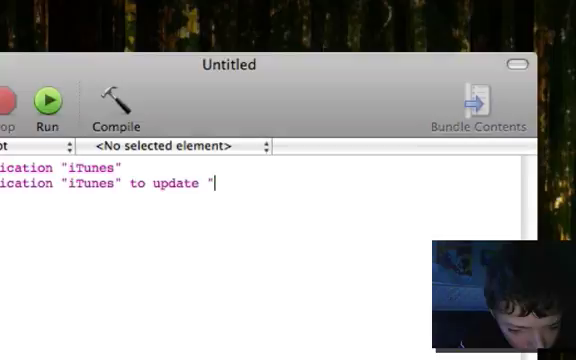
text(s)
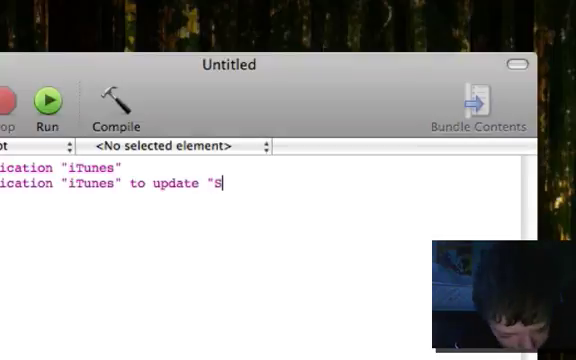
text(te)
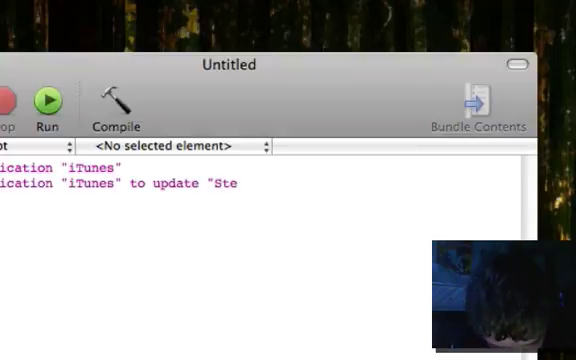
text(ve)
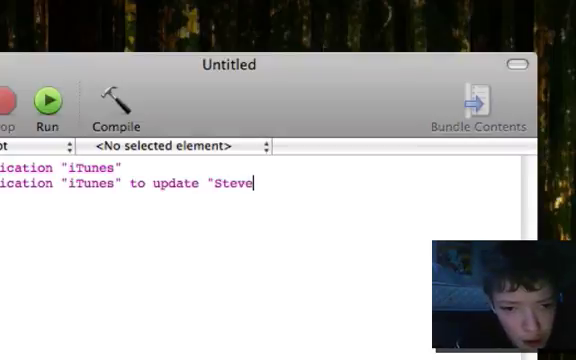
text(")
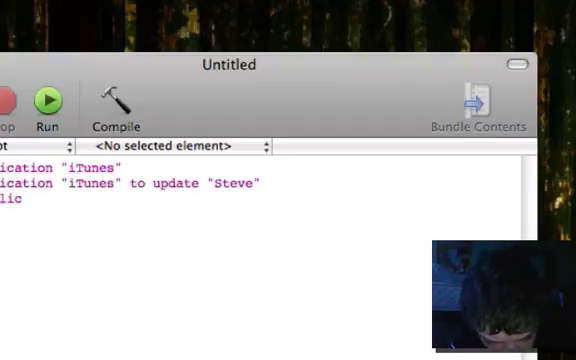
Step: End the third line with application "iTunes" and compile the script
text(licatio)
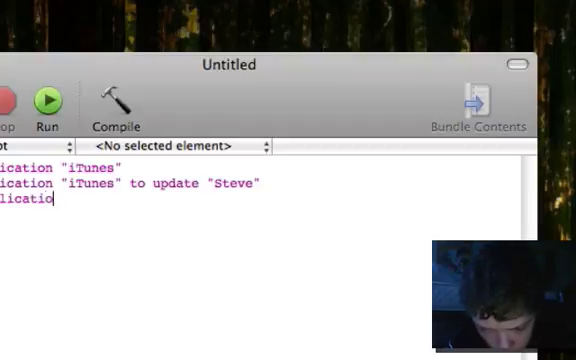
text(n)
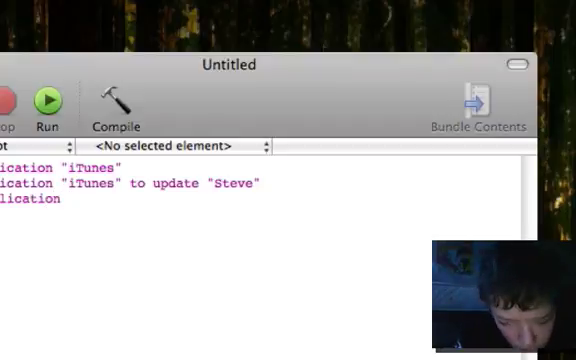
text(")
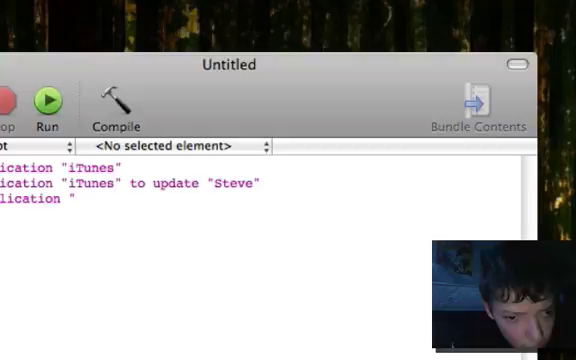
text(i)
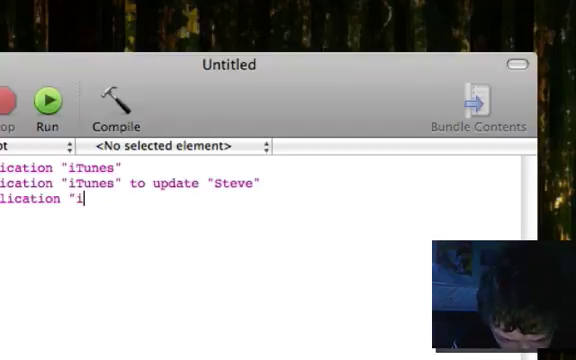
text(t)
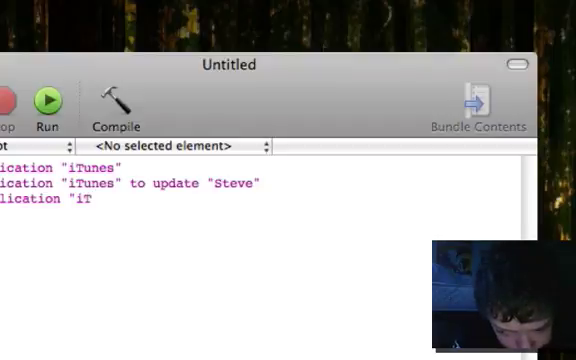
text(un)
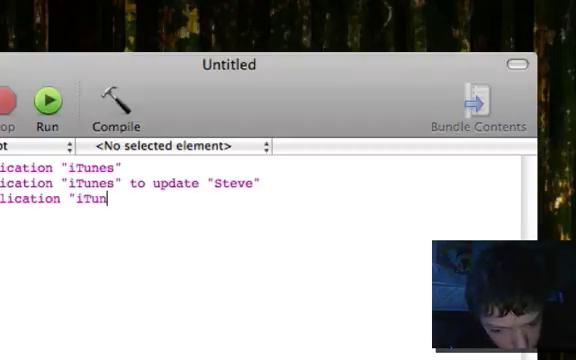
text(es)
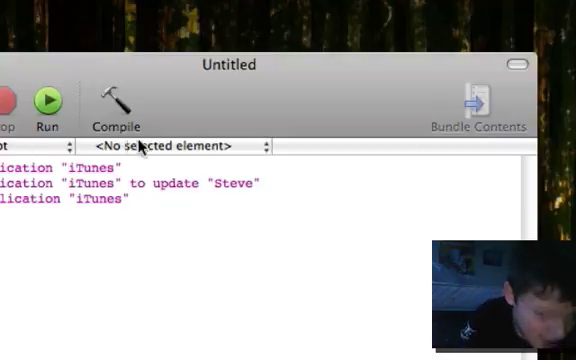
mouse_move(147, 167)
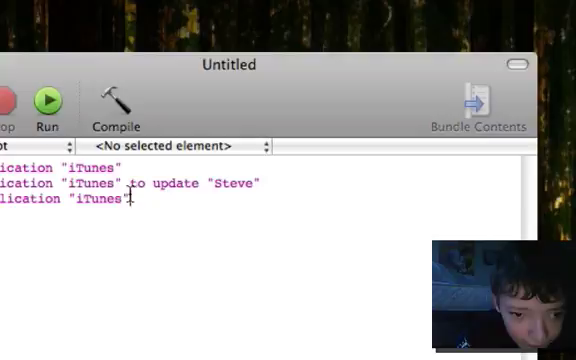
mouse_move(116, 100)
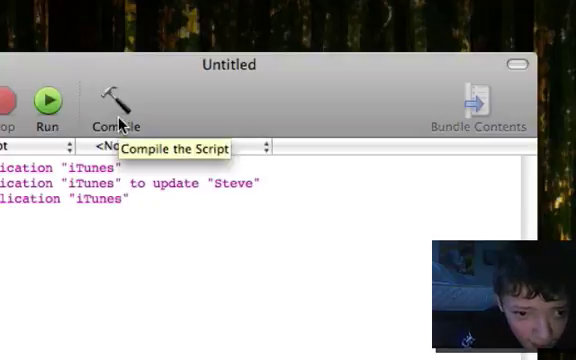
click(116, 100)
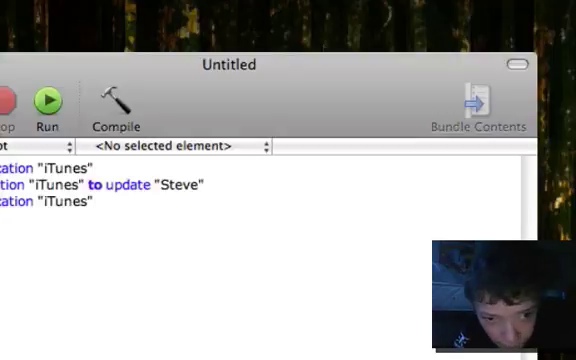
Step: Start saving the script and enter the file name "Sync My iPOD"
key(cmd+s)
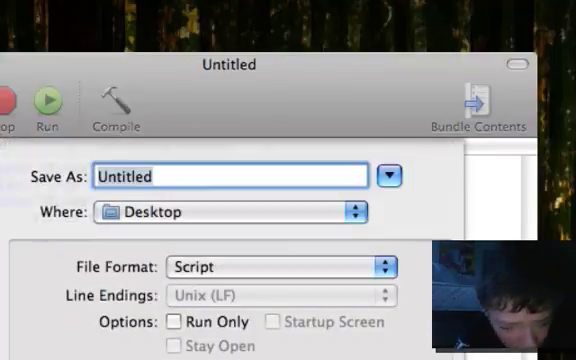
text(S)
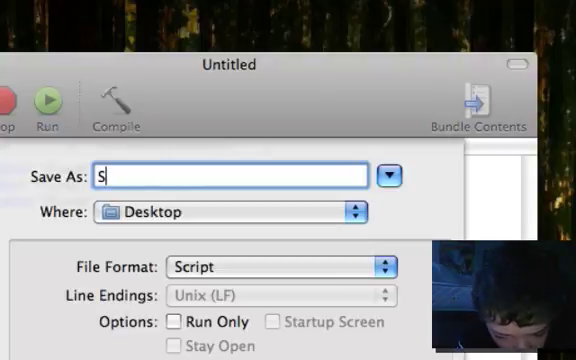
text(y)
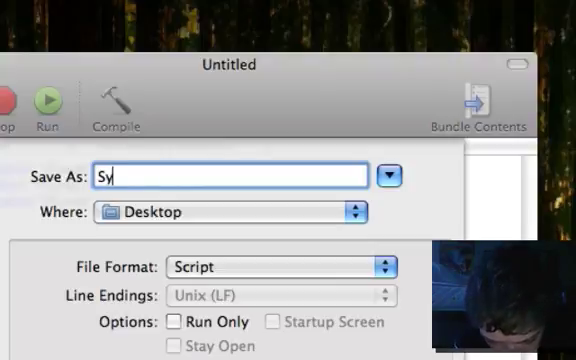
text(nc)
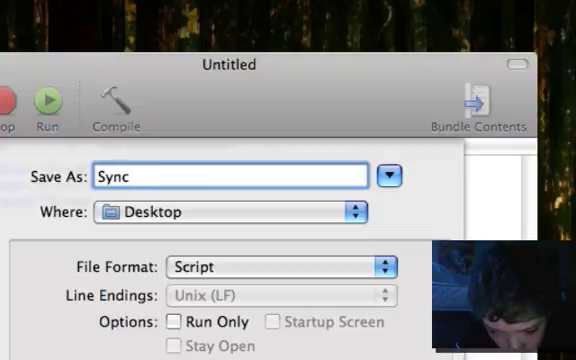
text(MM)
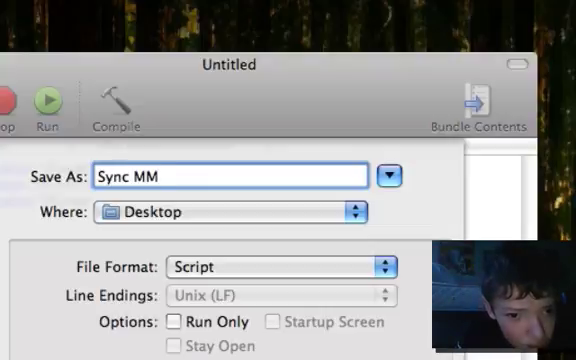
key(Backspace)
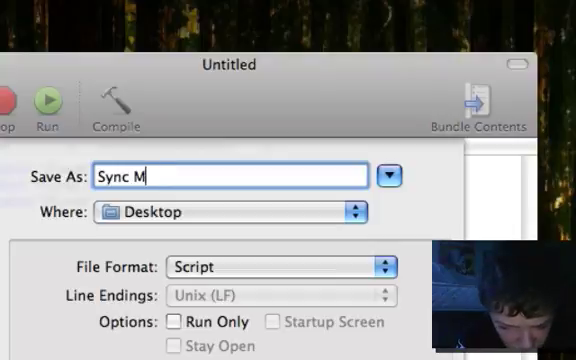
text(y)
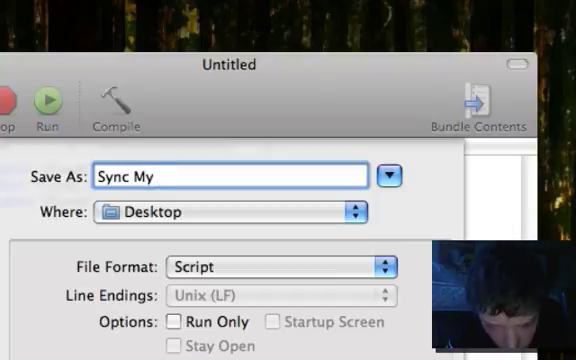
text(i)
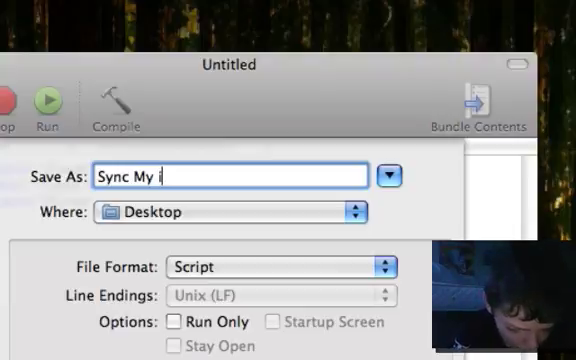
text(iPO)
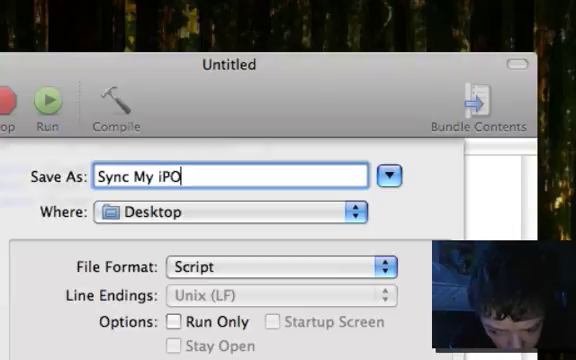
text(D)
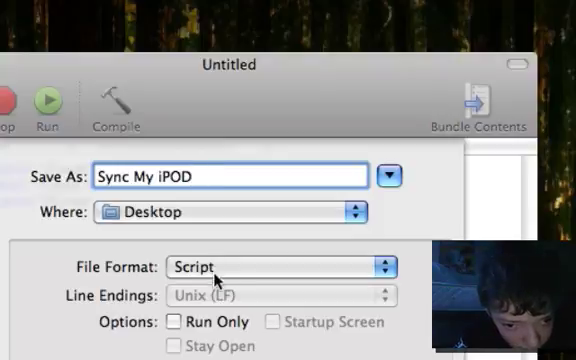
Step: Choose Application as the file format and save to the Desktop
click(280, 266)
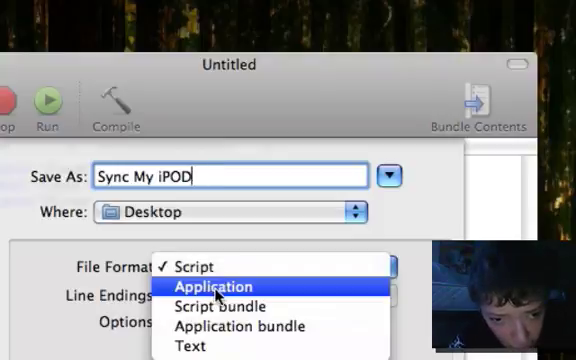
click(222, 286)
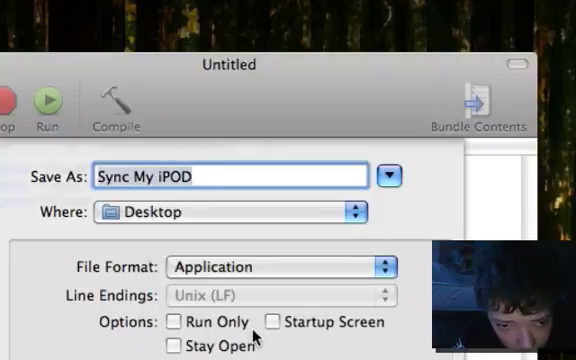
click(273, 322)
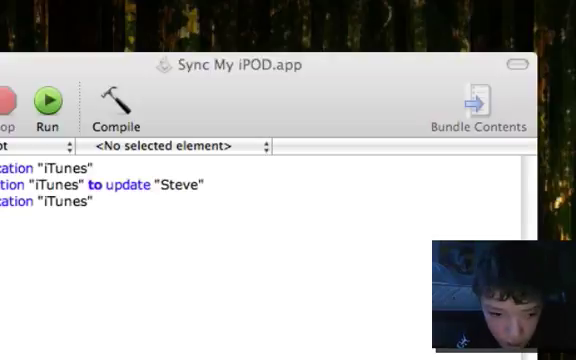
click(46, 99)
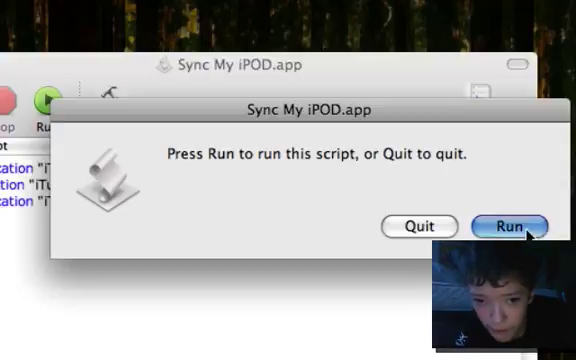
click(502, 224)
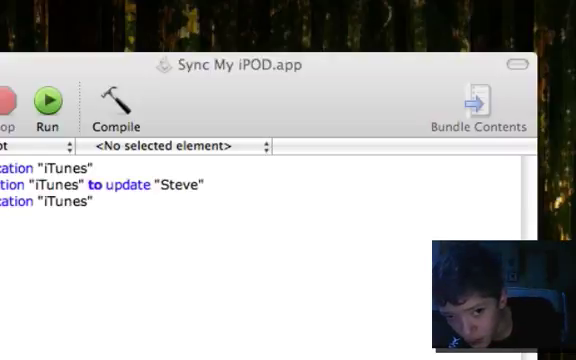
click(46, 100)
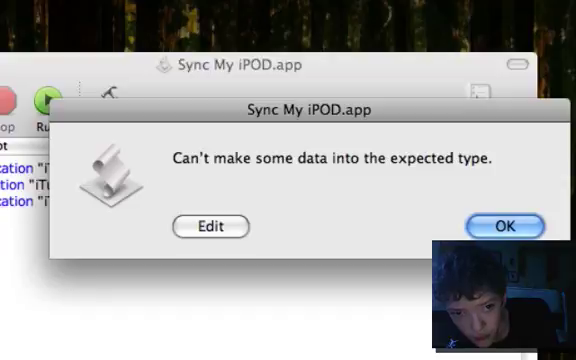
click(513, 225)
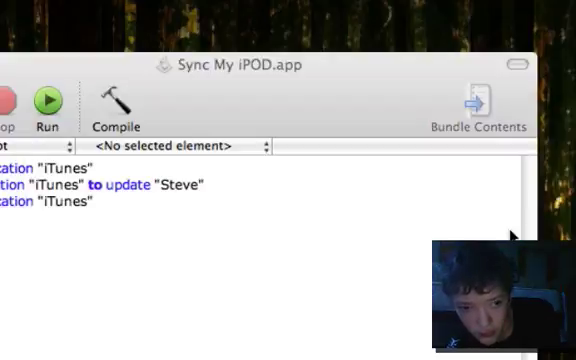
mouse_move(185, 194)
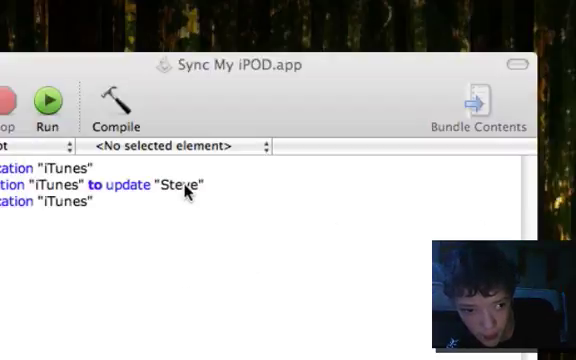